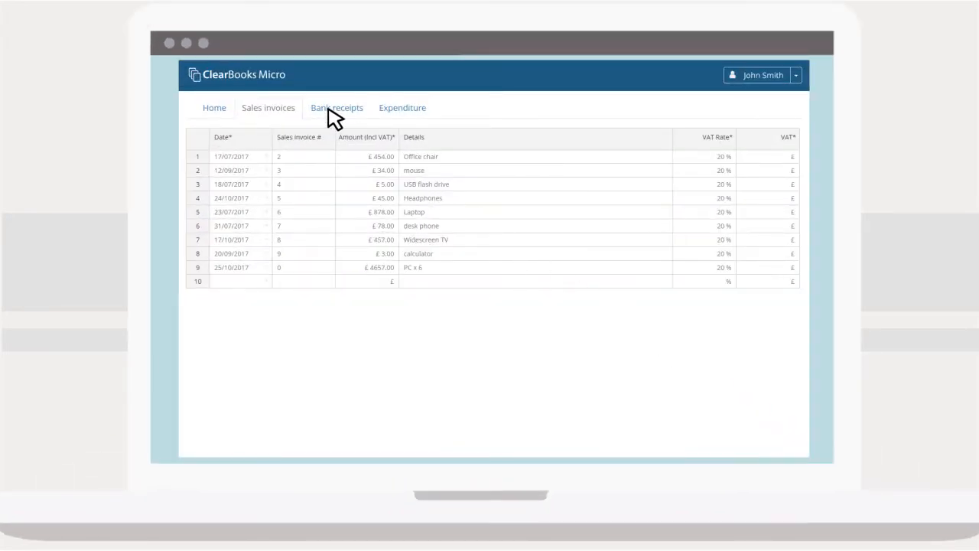
Move from the sales invoice table to the generic webpage and reveal its red warning alert.
click(401, 107)
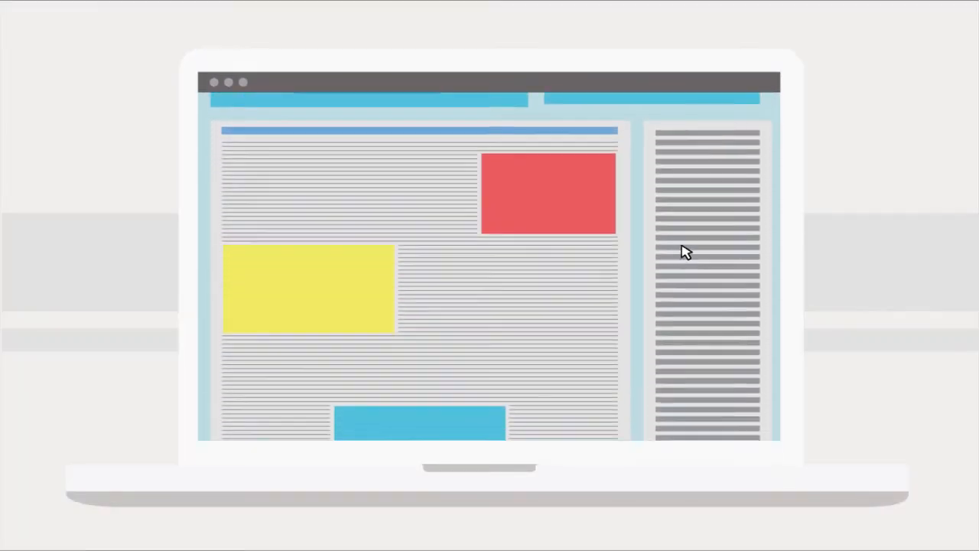
scroll(down, 3)
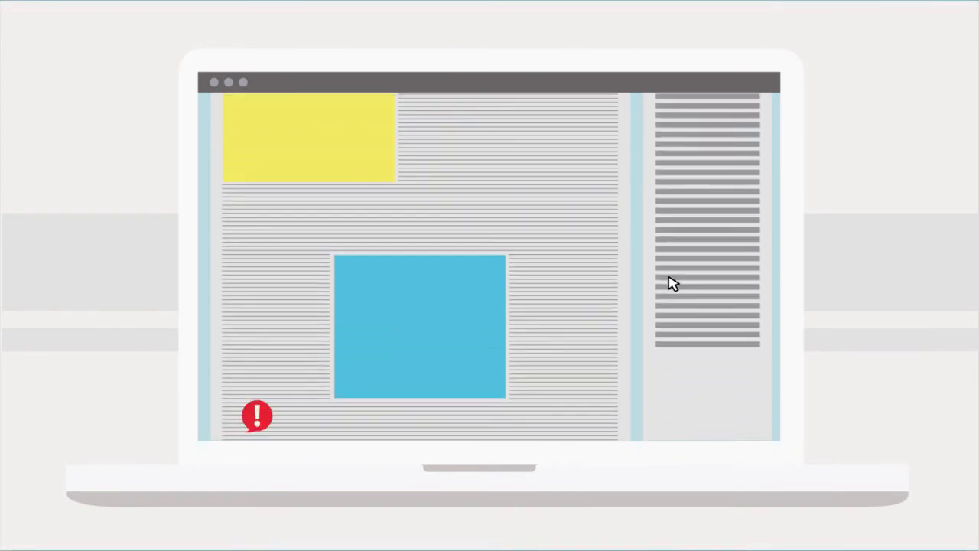